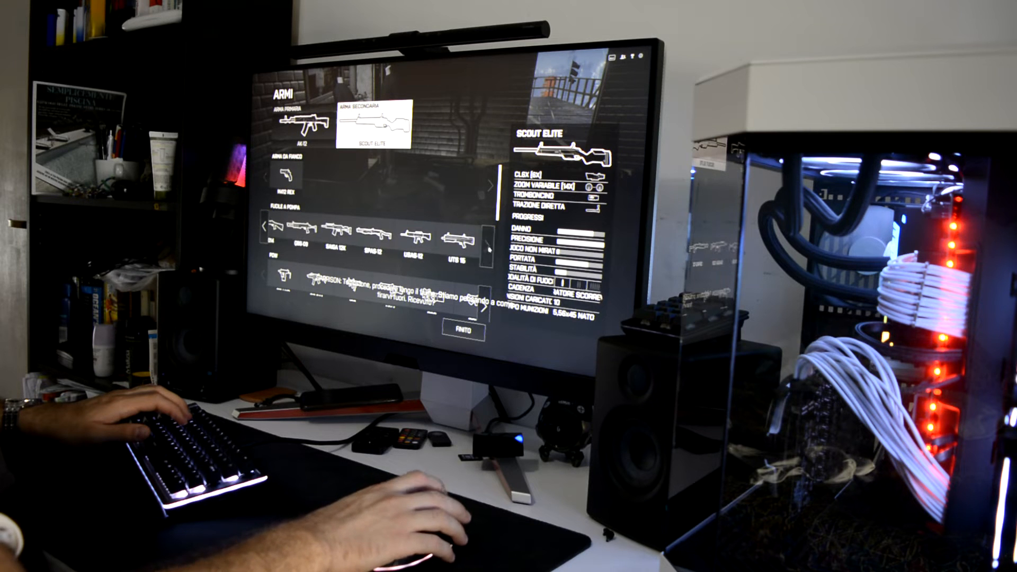
# - Preview the UTS 15 shotgun's attachments and performance stats in the loadout menu
pyautogui.click(462, 237)
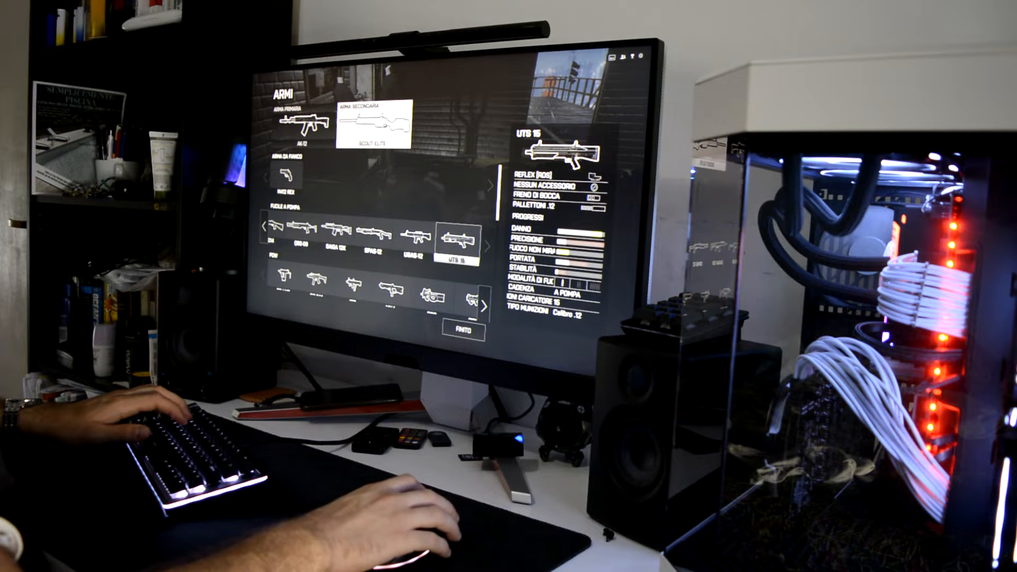